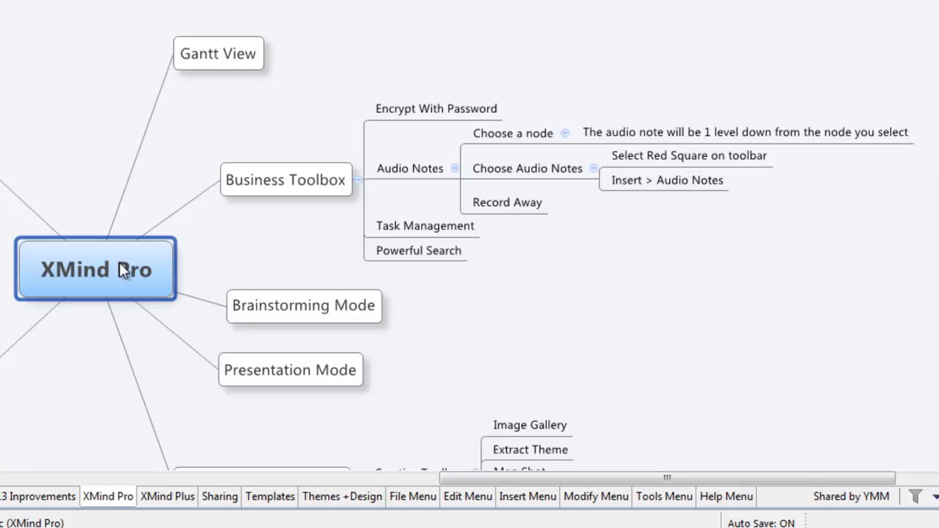
{"action": "mouse_move", "coordinate": [177, 189]}
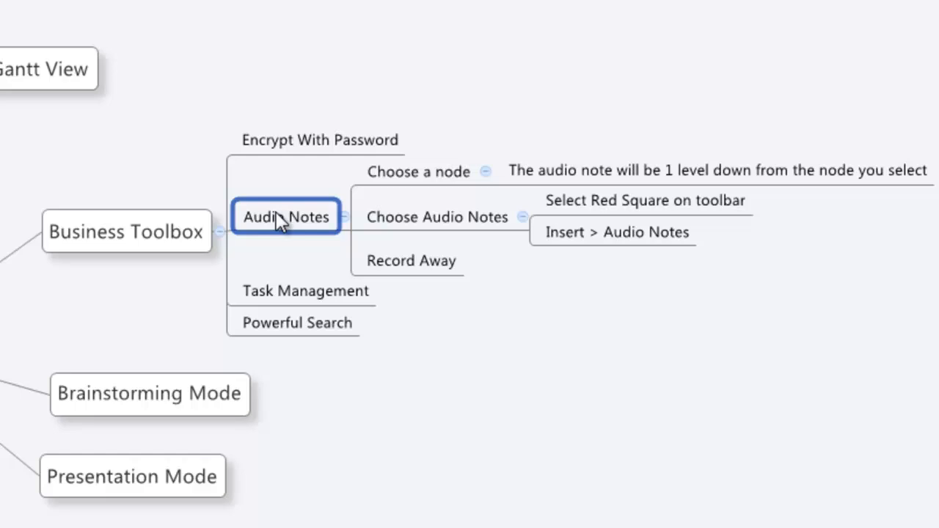
{"action": "mouse_move", "coordinate": [288, 246]}
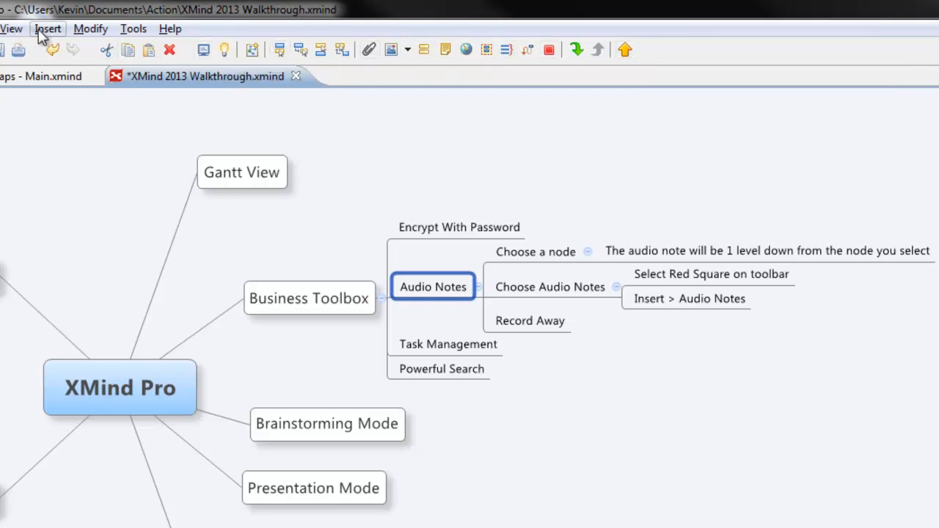
Step: Open the Insert menu for the selected Audio Notes topic
{"action": "left_click", "coordinate": [47, 29]}
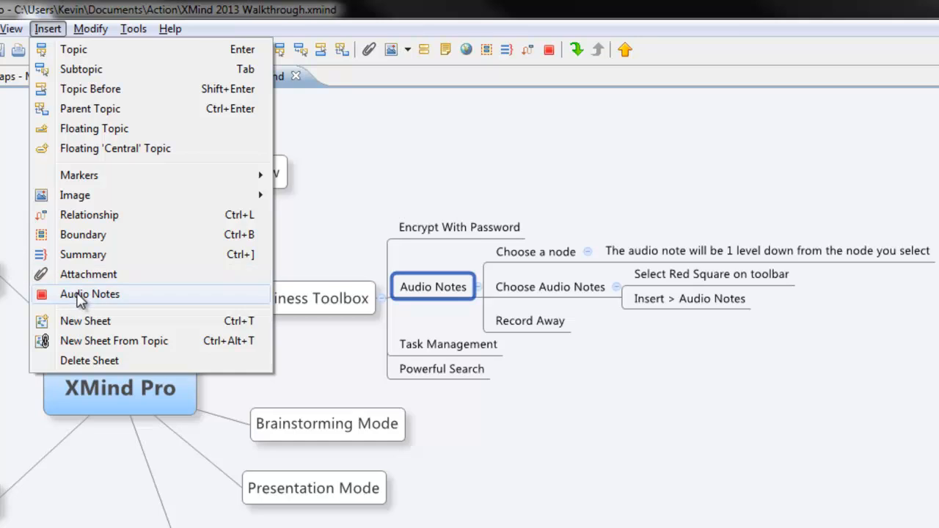
{"action": "mouse_move", "coordinate": [80, 300]}
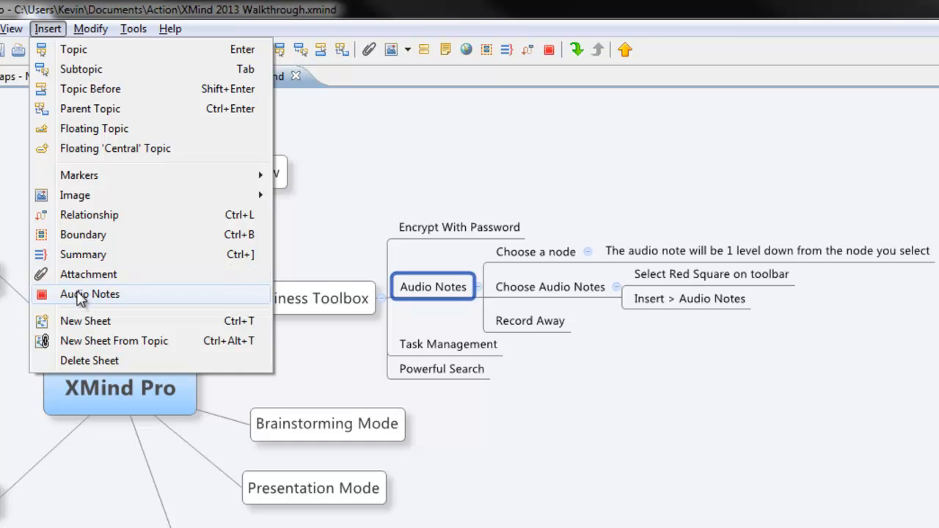
Step: Record a short 'Audio 1' audio note under Audio Notes, then stop recording
{"action": "left_click", "coordinate": [89, 294]}
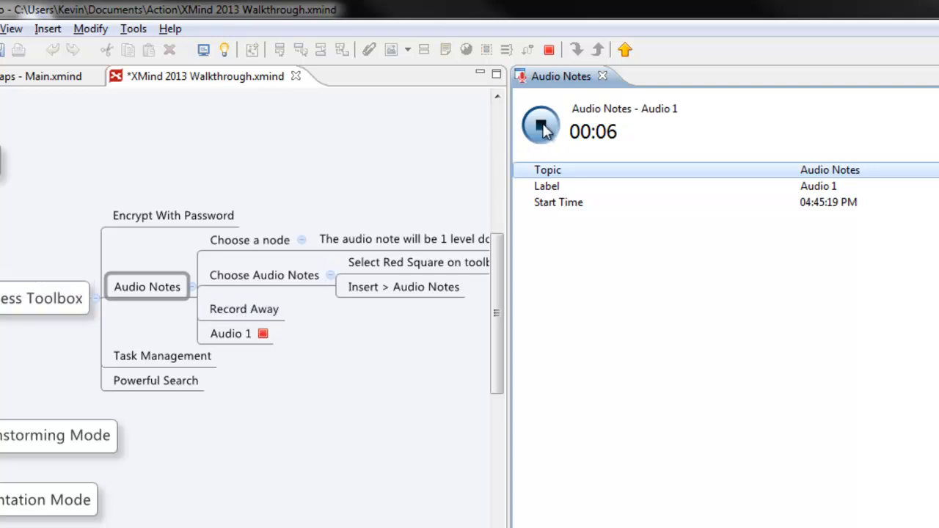
{"action": "left_click", "coordinate": [541, 125]}
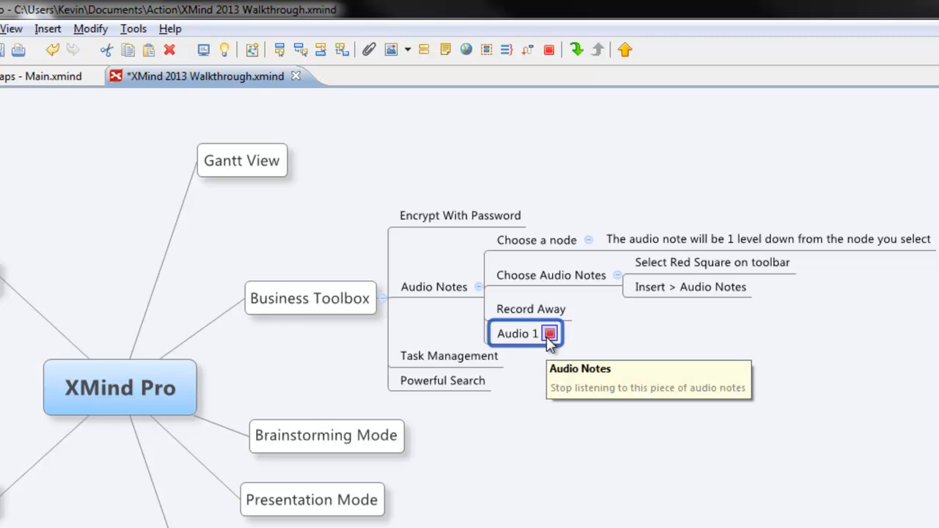
{"action": "left_click", "coordinate": [550, 333]}
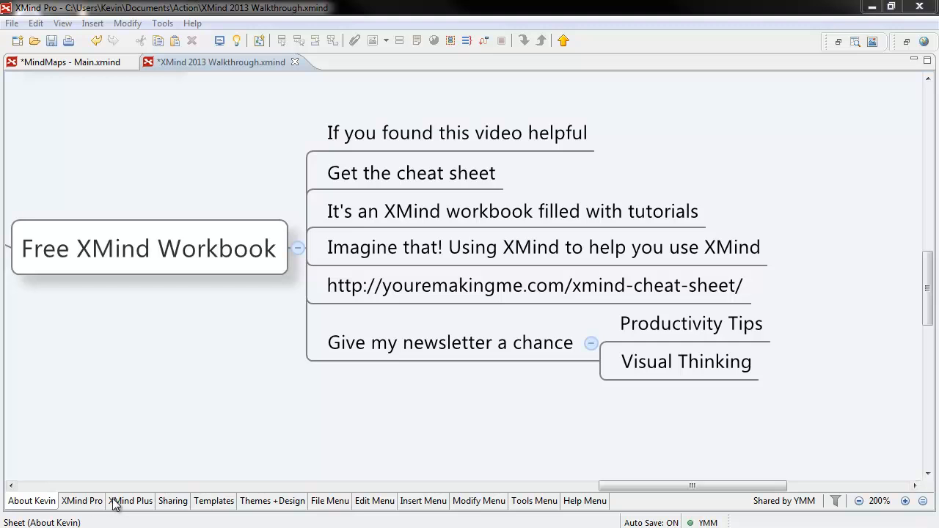
{"action": "left_click", "coordinate": [130, 501]}
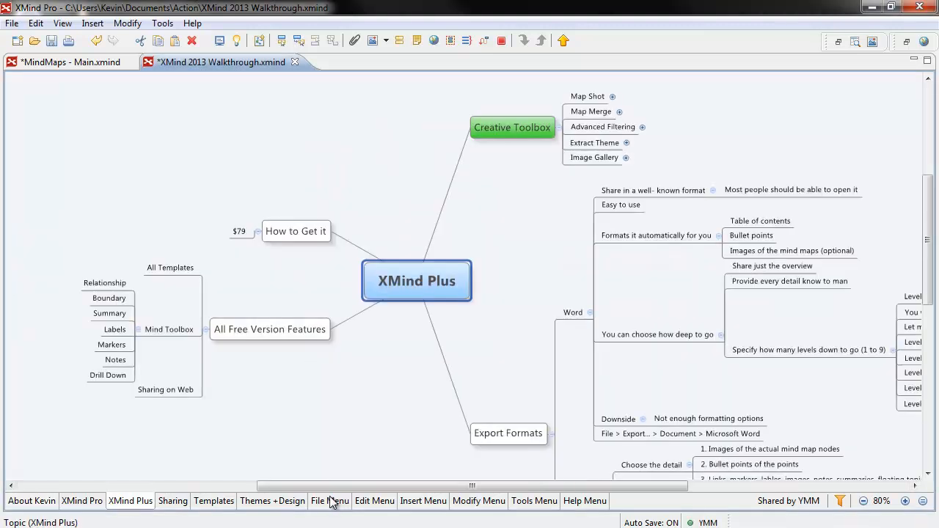
{"action": "left_click", "coordinate": [374, 501]}
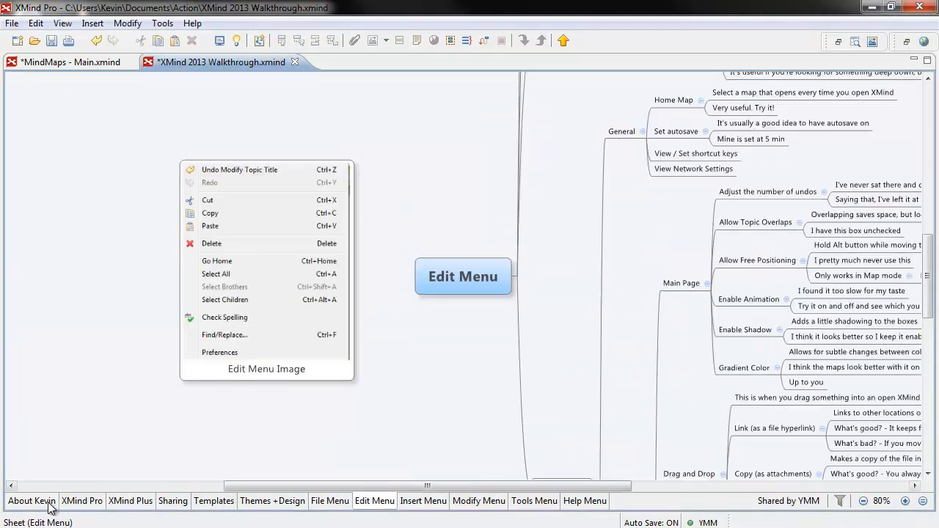
{"action": "left_click", "coordinate": [31, 500]}
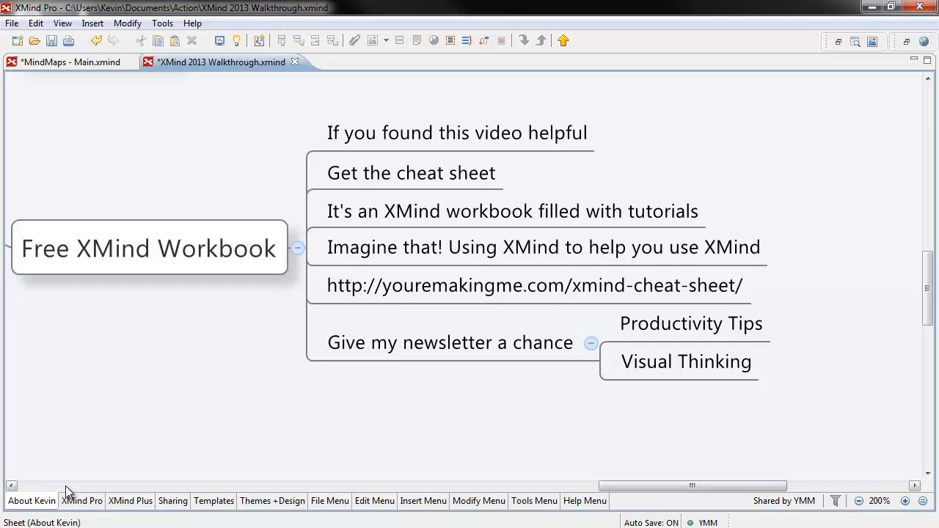
{"action": "left_click", "coordinate": [534, 285]}
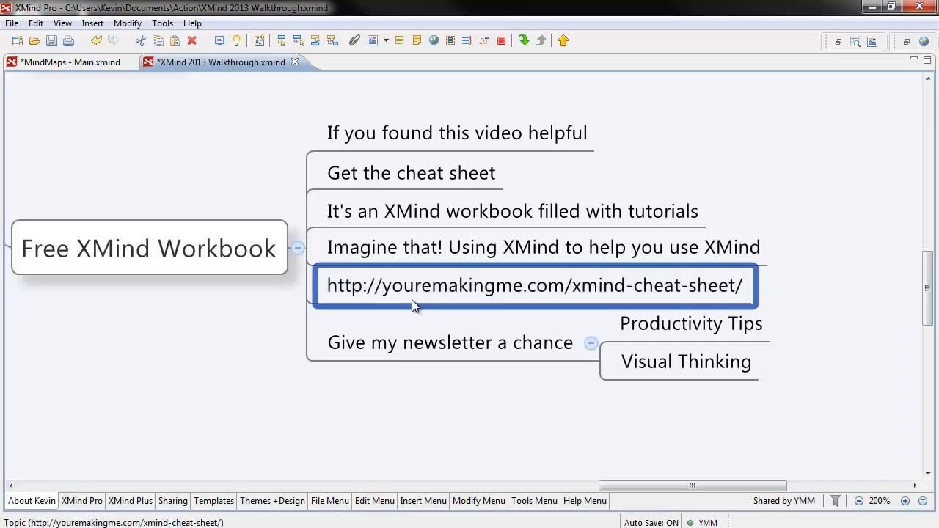
{"action": "left_click", "coordinate": [450, 343]}
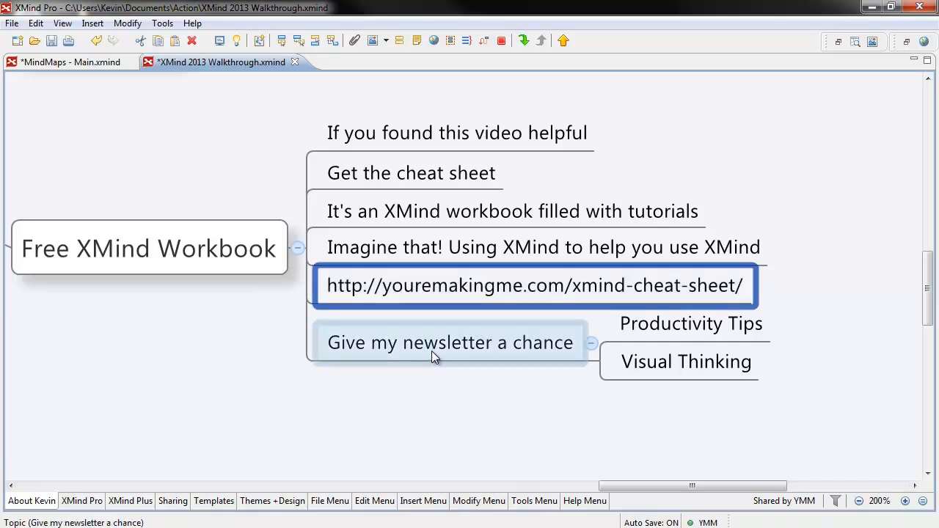